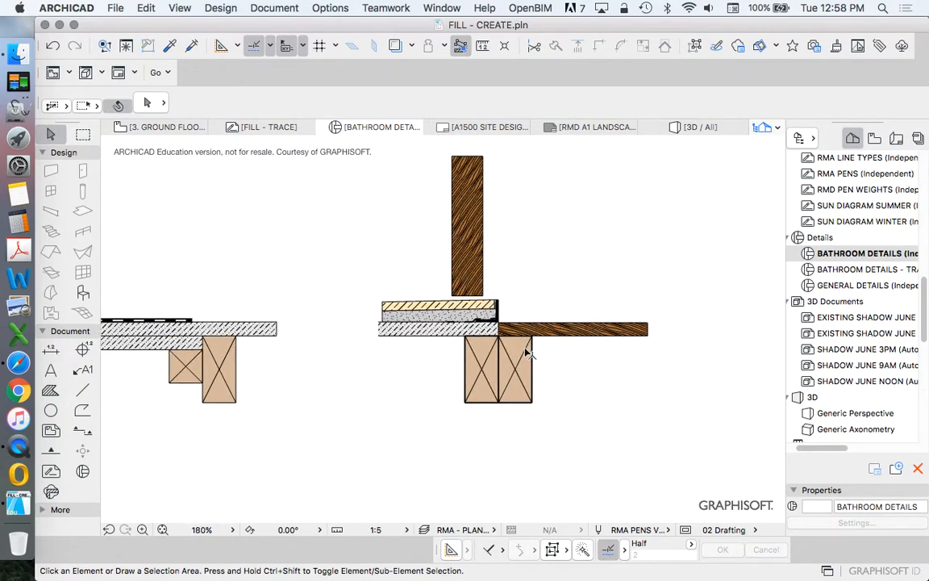
# - Select the bathroom subfloor fill layers and joist and drag them down to the timber floor level
pyautogui.click(520, 369)
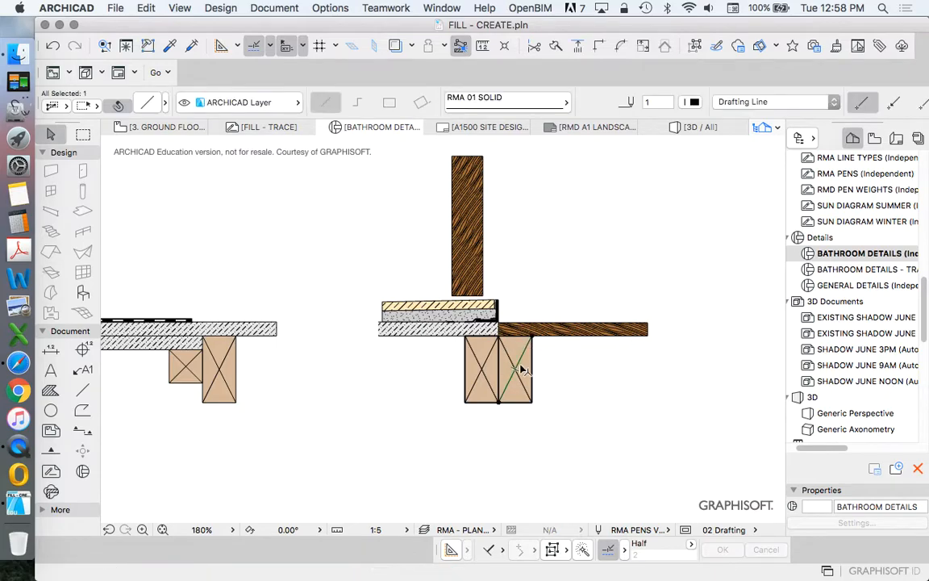
pyautogui.click(514, 367)
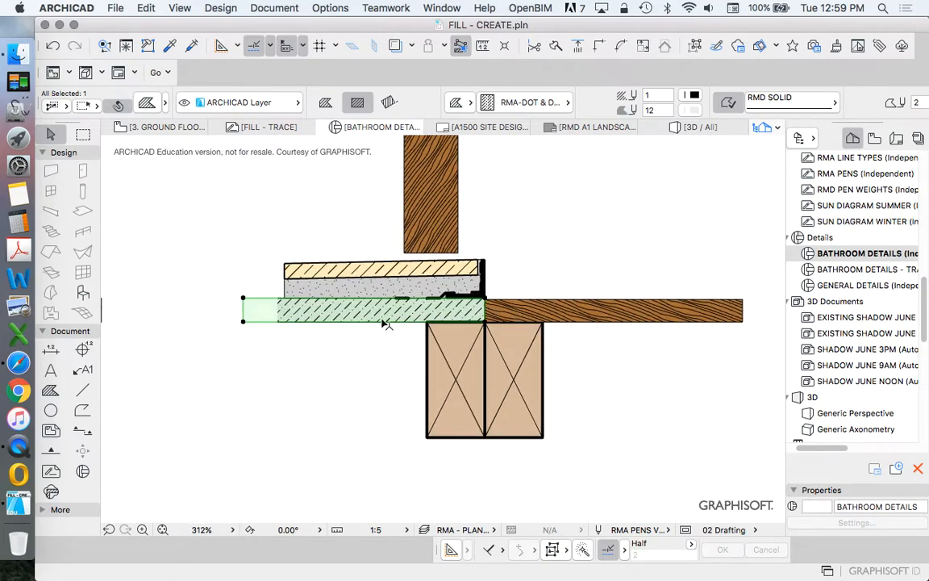
pyautogui.moveTo(447, 329)
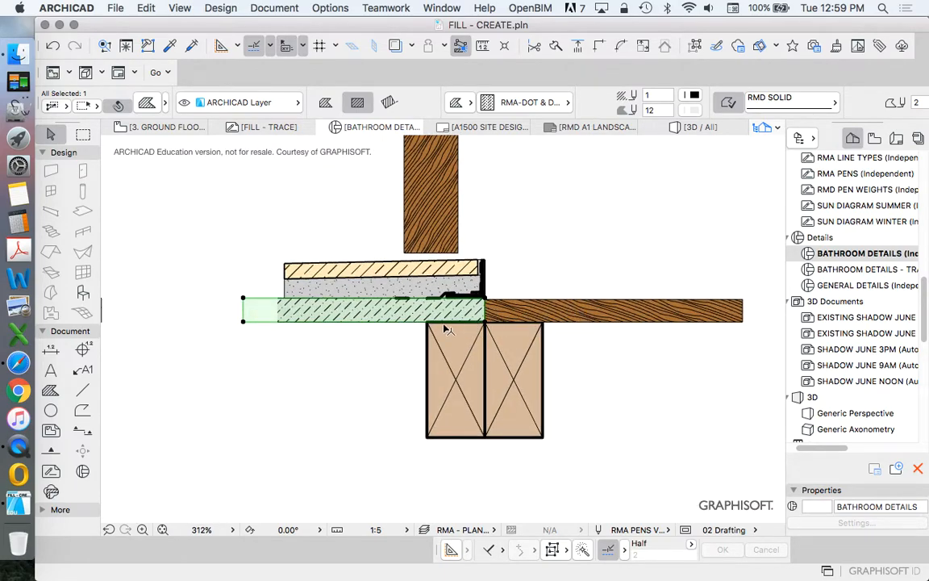
pyautogui.moveTo(414, 256)
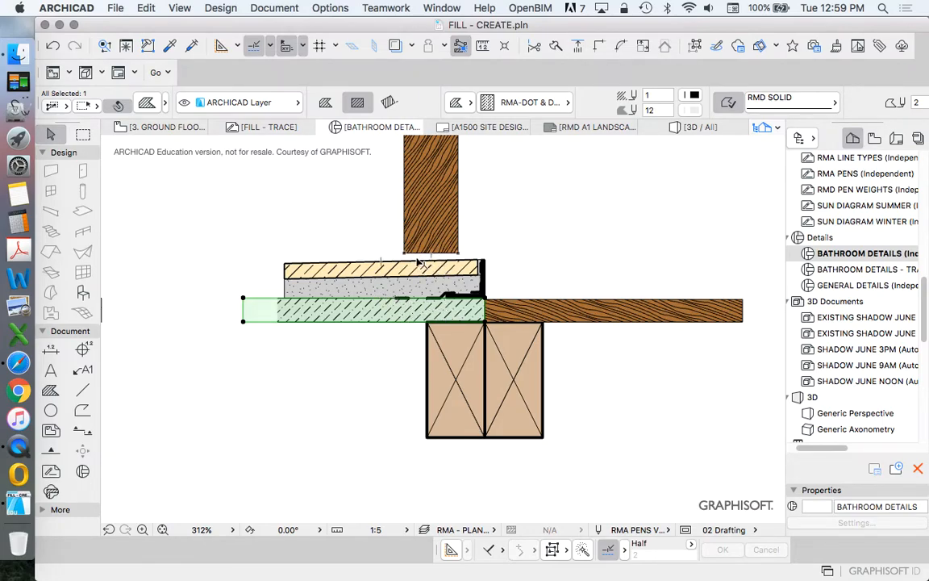
pyautogui.moveTo(407, 313)
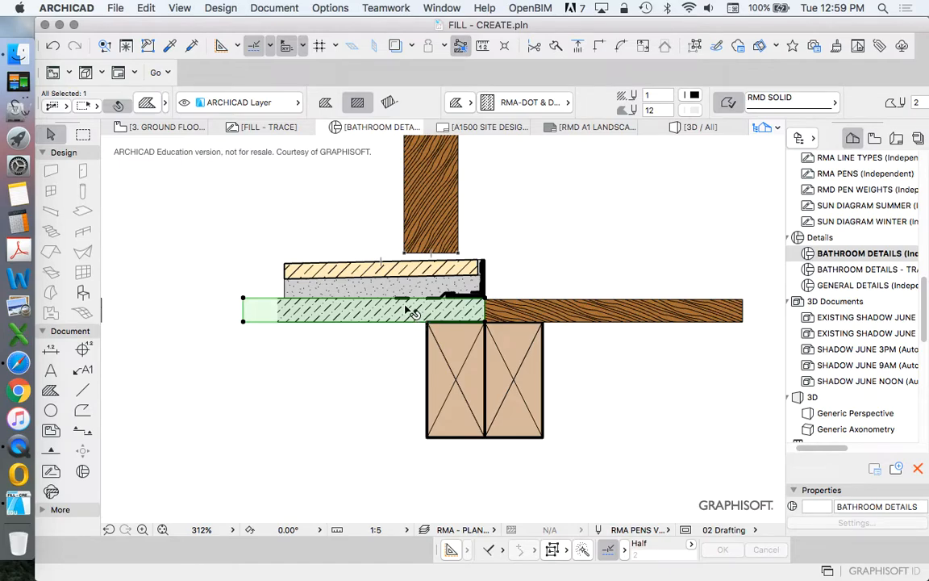
pyautogui.moveTo(395, 277)
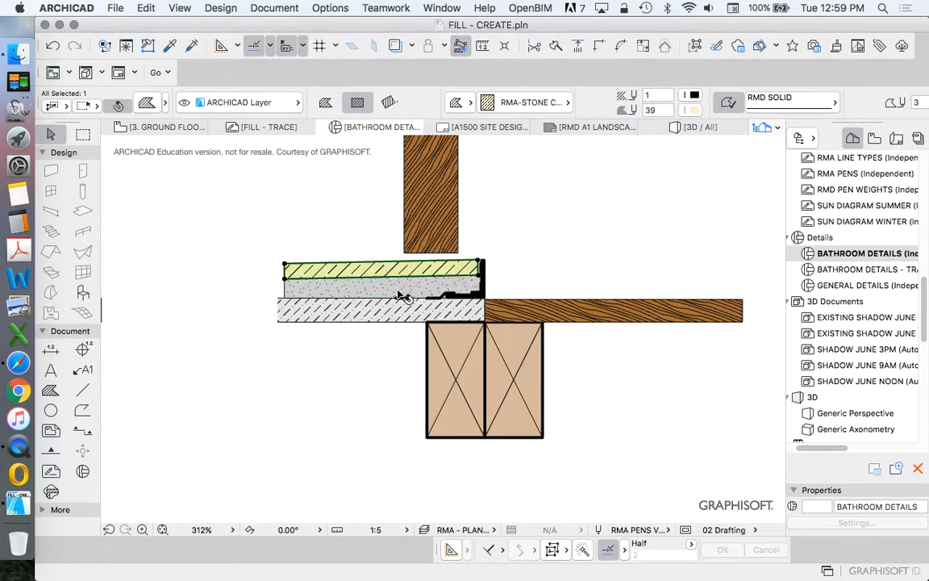
pyautogui.moveTo(361, 294)
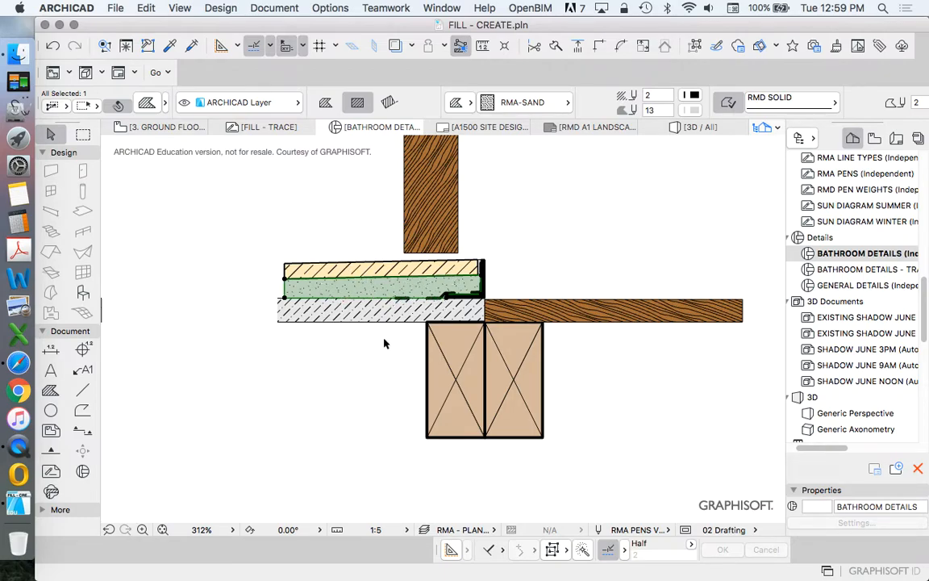
pyautogui.moveTo(373, 314)
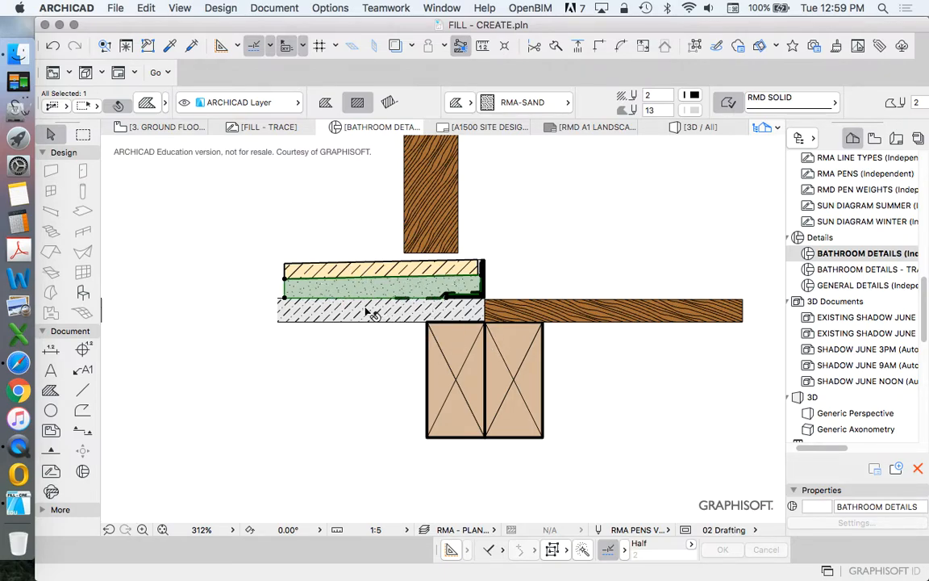
pyautogui.click(371, 315)
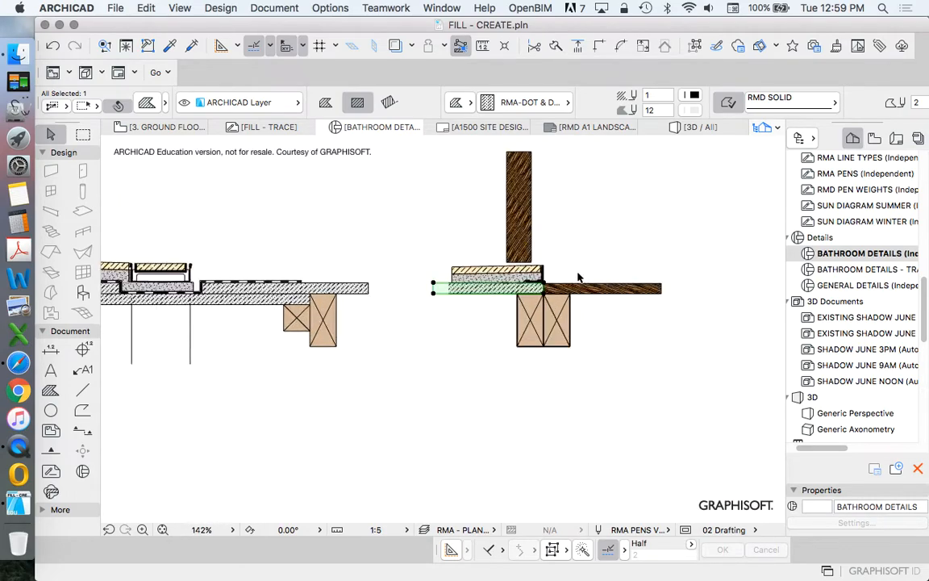
pyautogui.scroll(3)
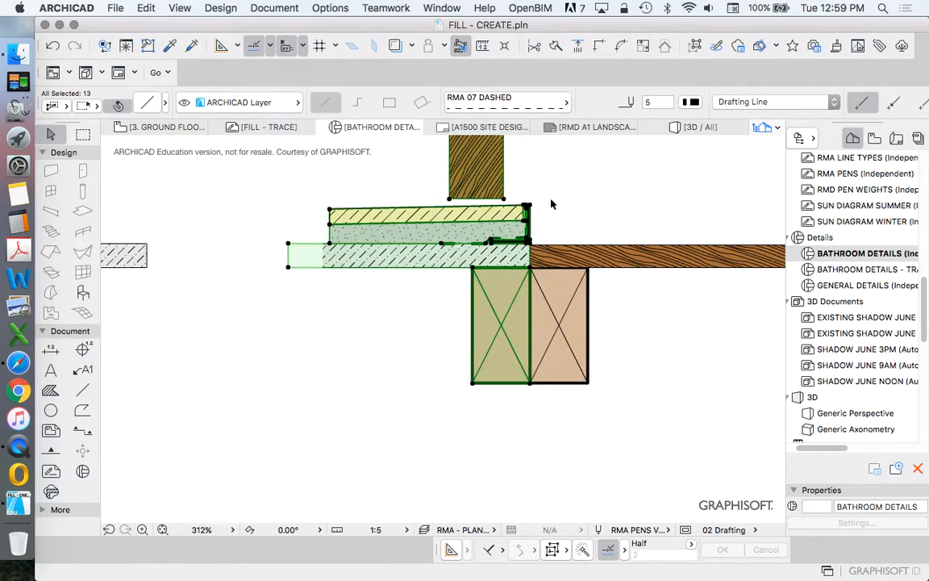
pyautogui.rightClick(553, 204)
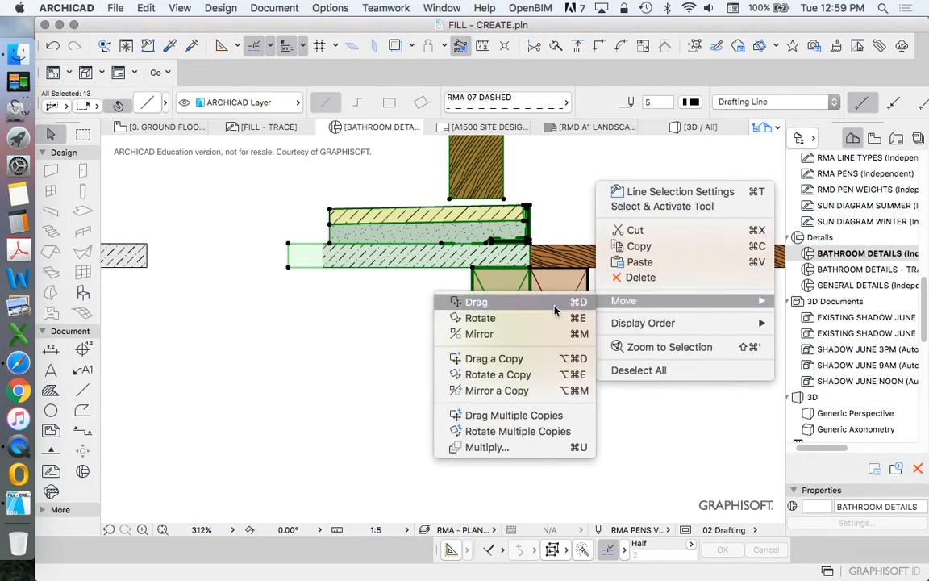
pyautogui.click(476, 301)
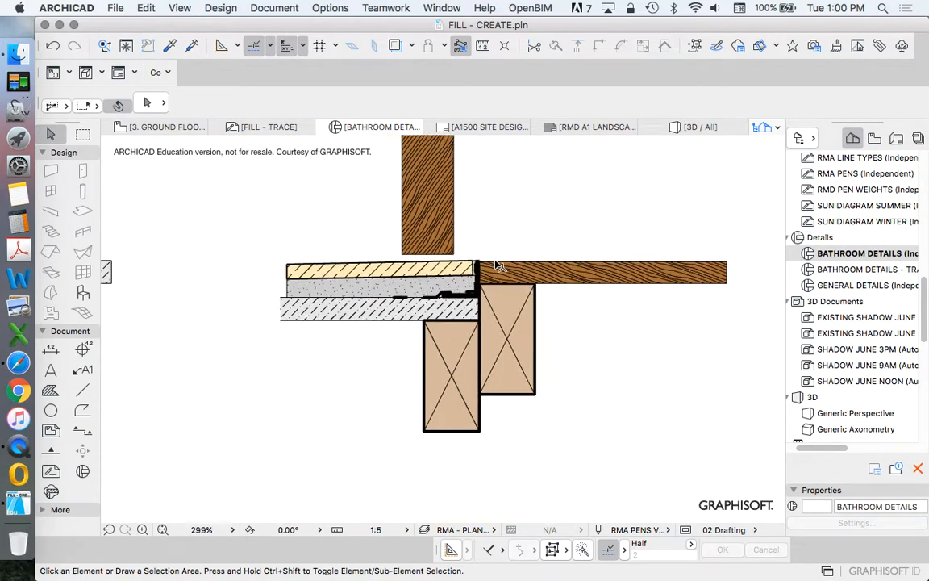
pyautogui.scroll(-3)
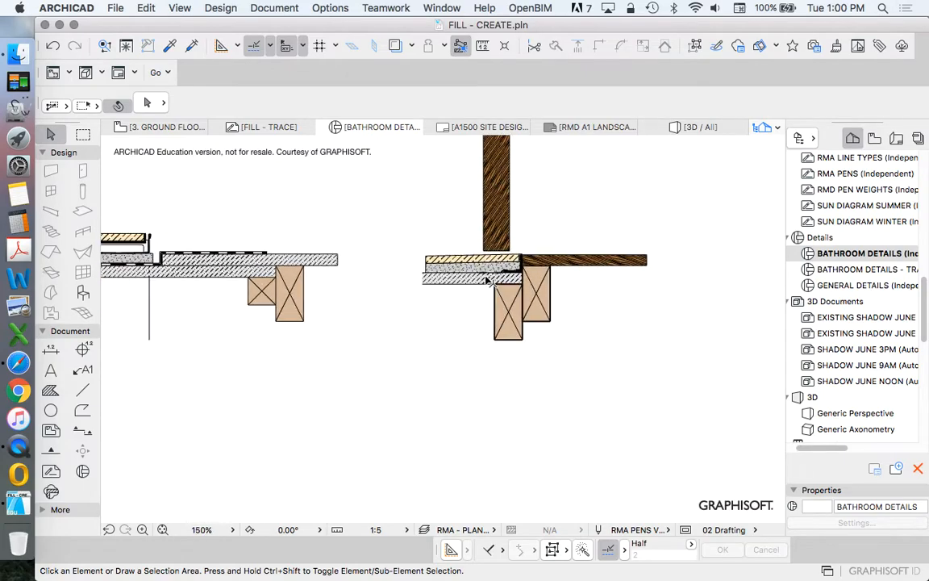
pyautogui.scroll(-3)
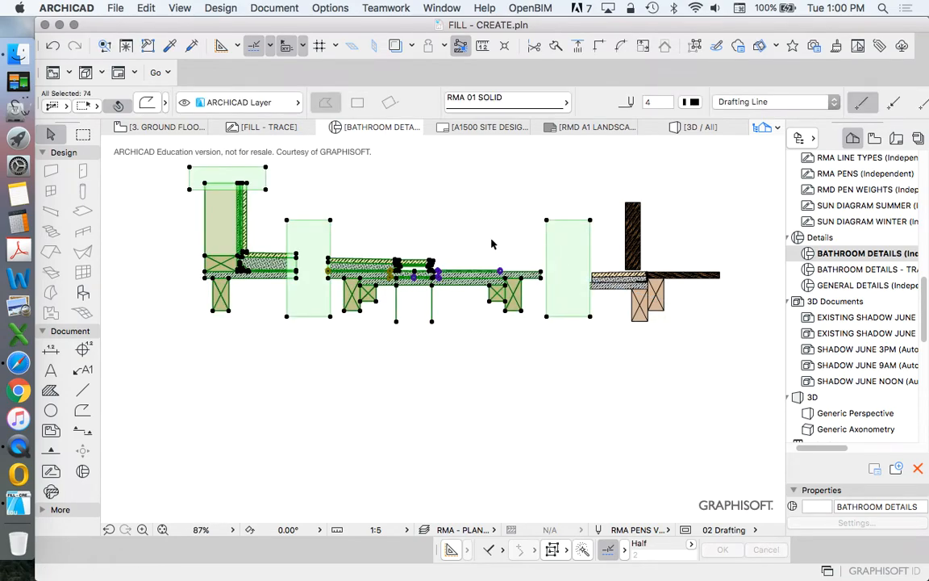
# - Drag the selected bathroom detail elements to a new position with Move > Drag
pyautogui.rightClick(492, 244)
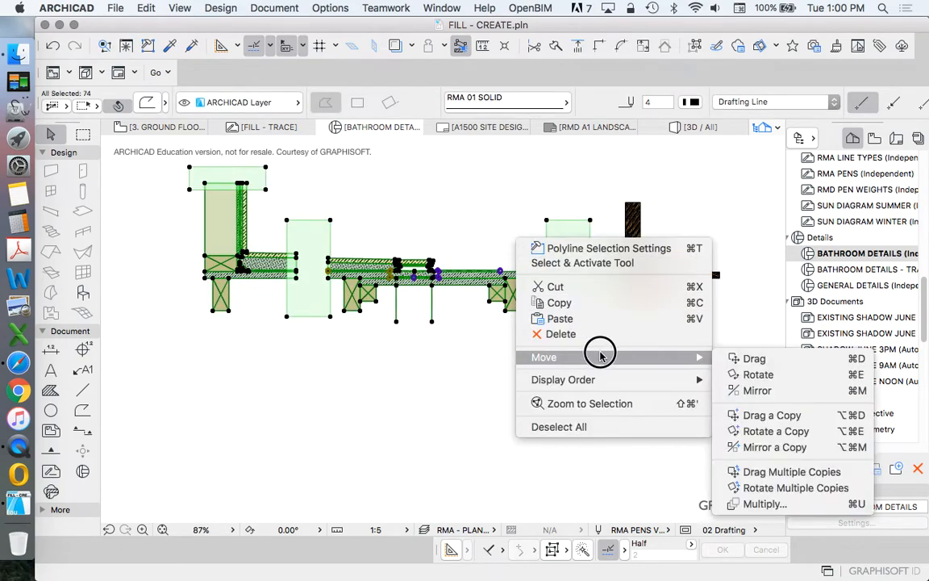
pyautogui.click(753, 358)
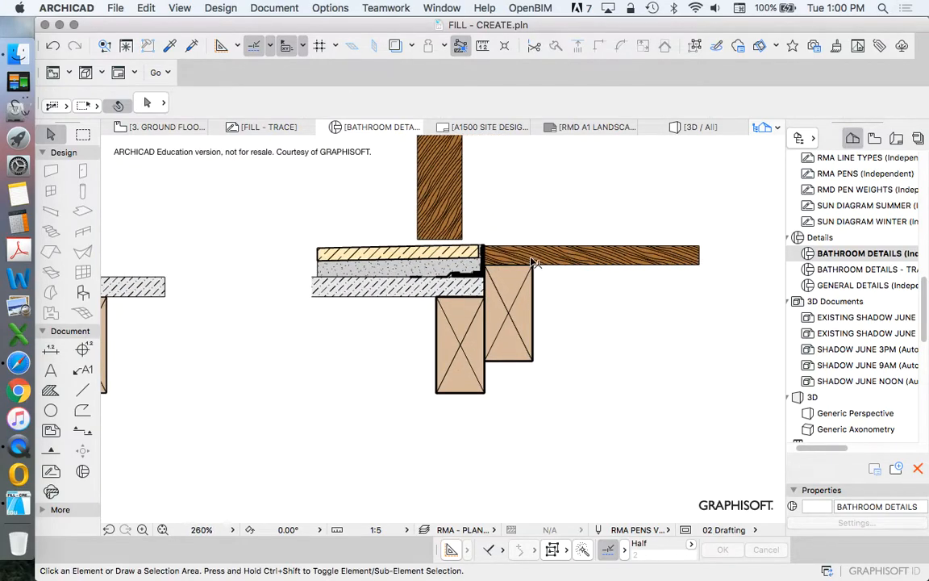
pyautogui.scroll(-3)
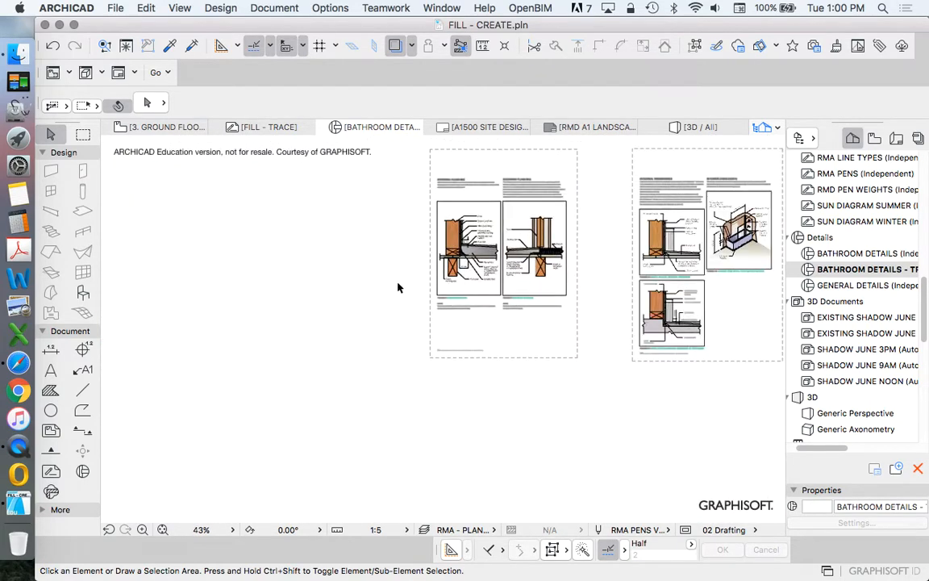
pyautogui.scroll(3)
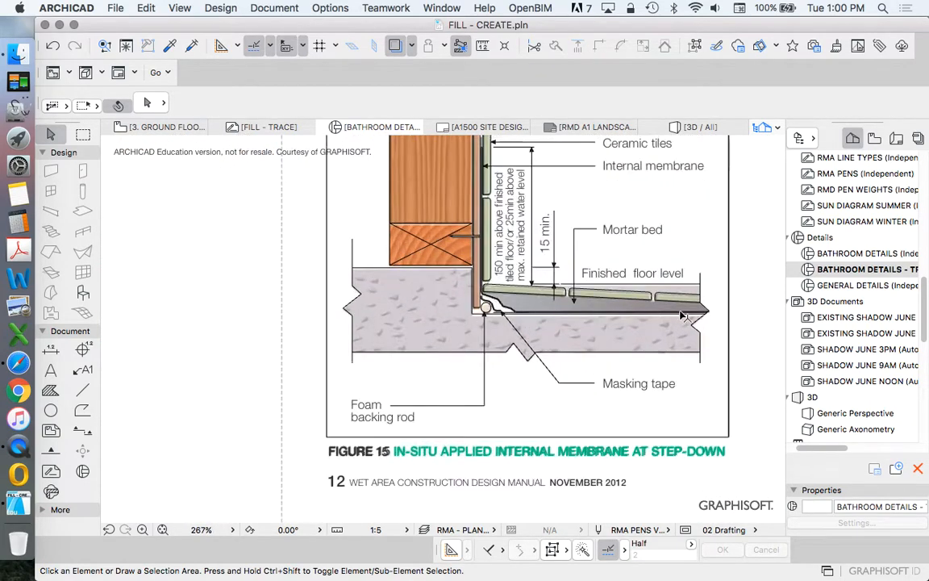
pyautogui.moveTo(488, 330)
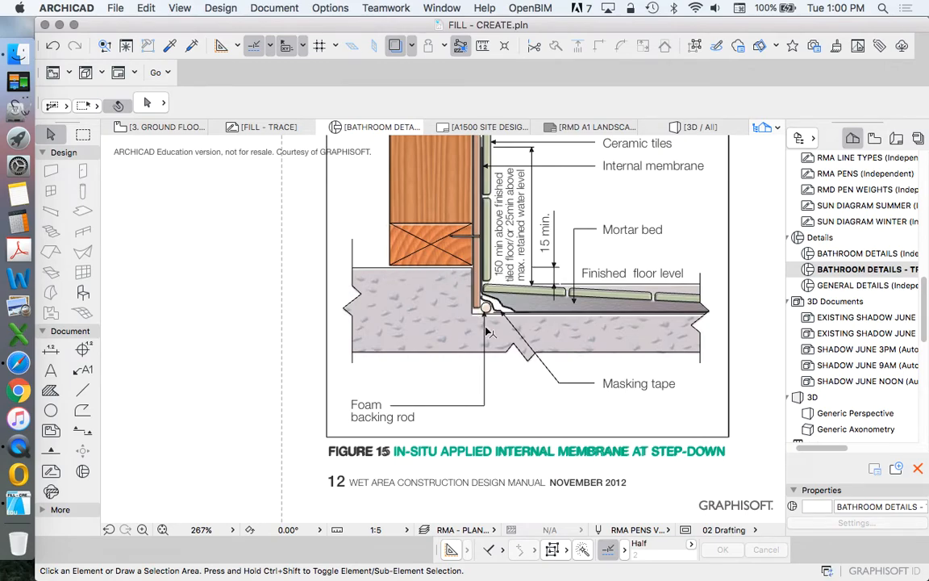
pyautogui.moveTo(471, 274)
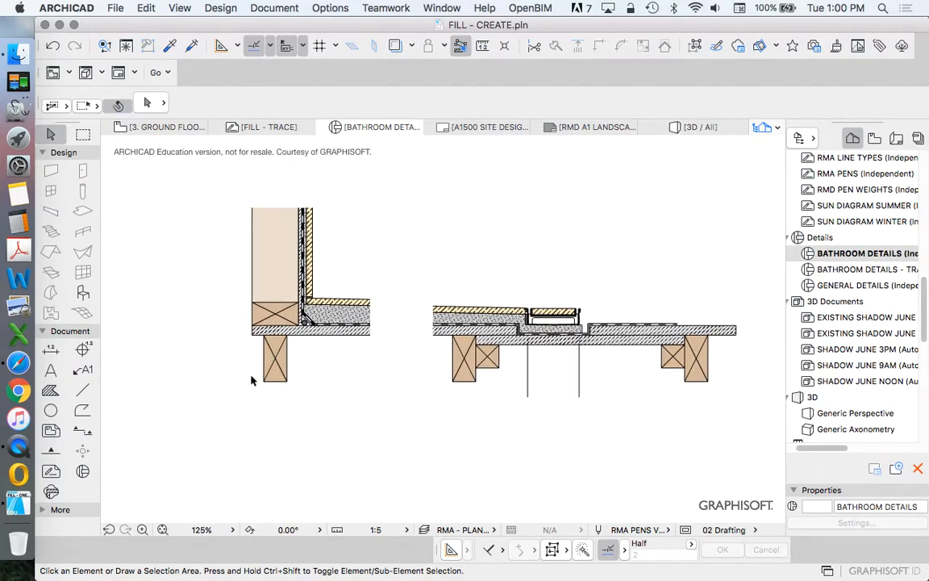
pyautogui.moveTo(266, 325)
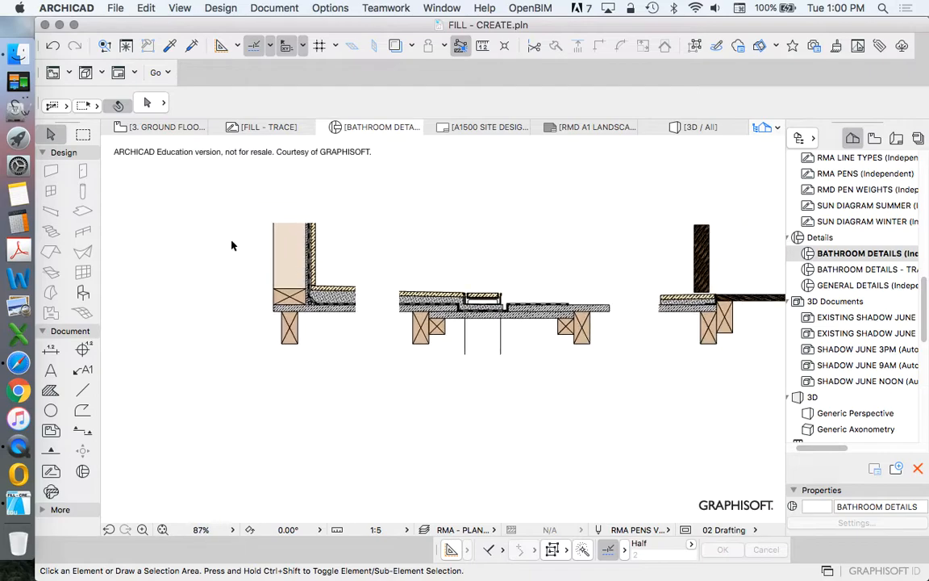
# - Make a copy of the whole wall junction detail
pyautogui.click(296, 258)
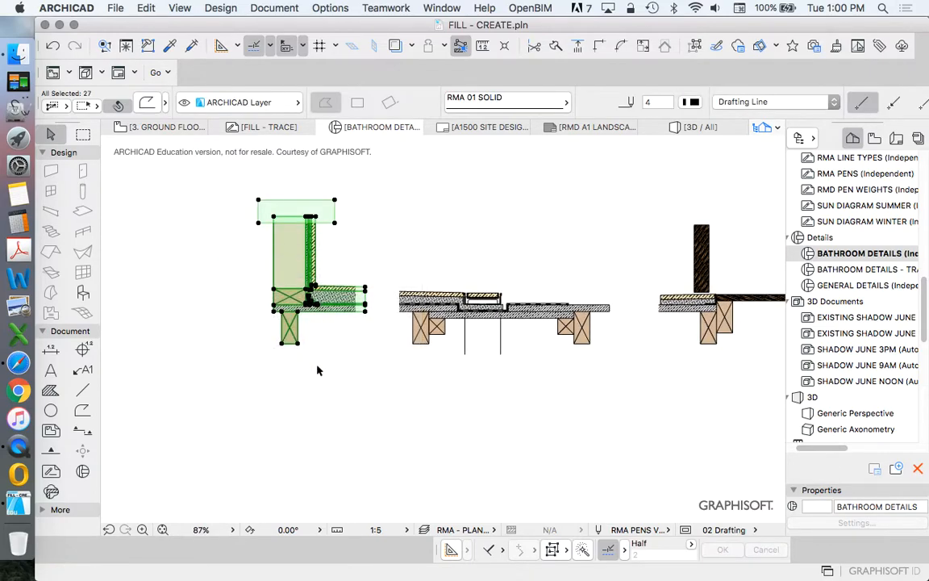
pyautogui.rightClick(318, 370)
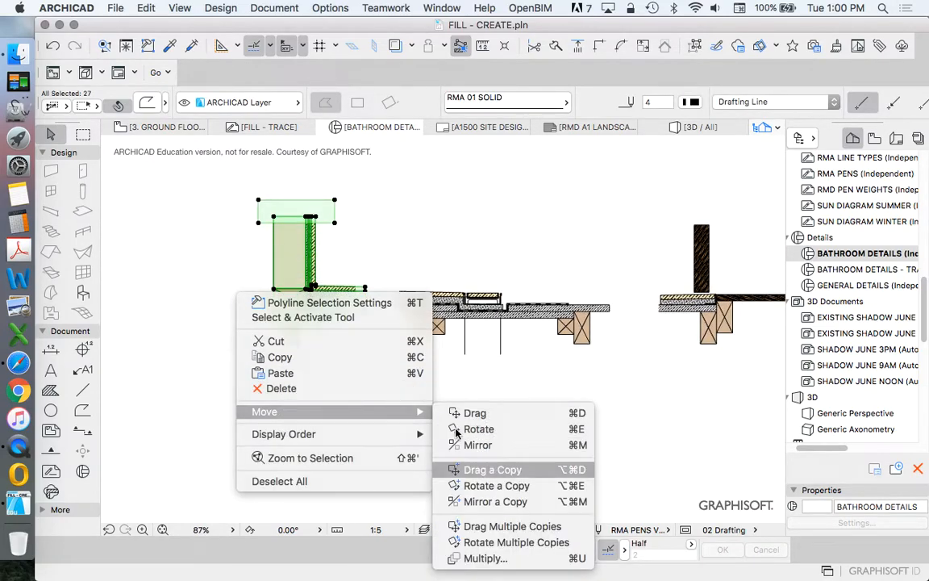
pyautogui.click(493, 470)
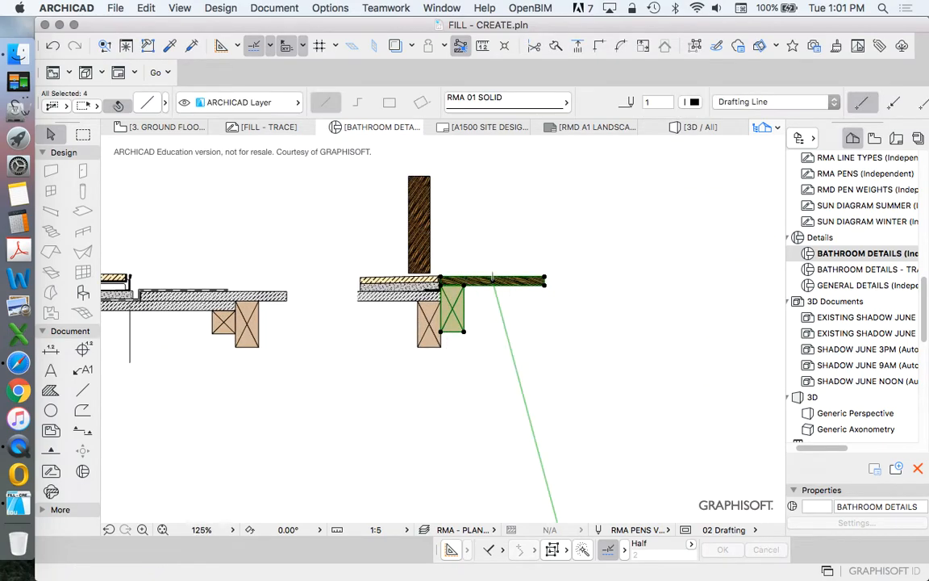
pyautogui.moveTo(629, 288)
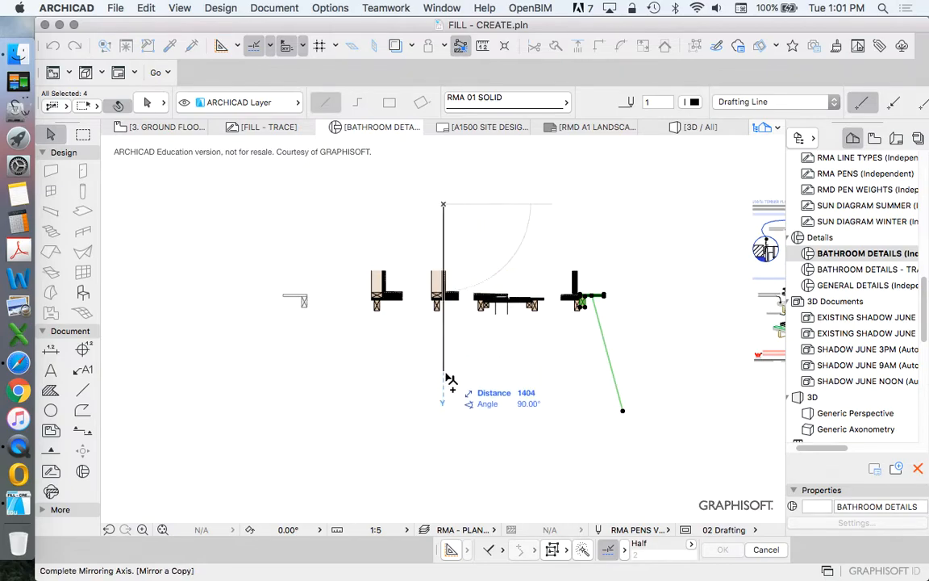
# - Drag the mirrored timber threshold board and joist against the copied wall junction
pyautogui.rightClick(452, 380)
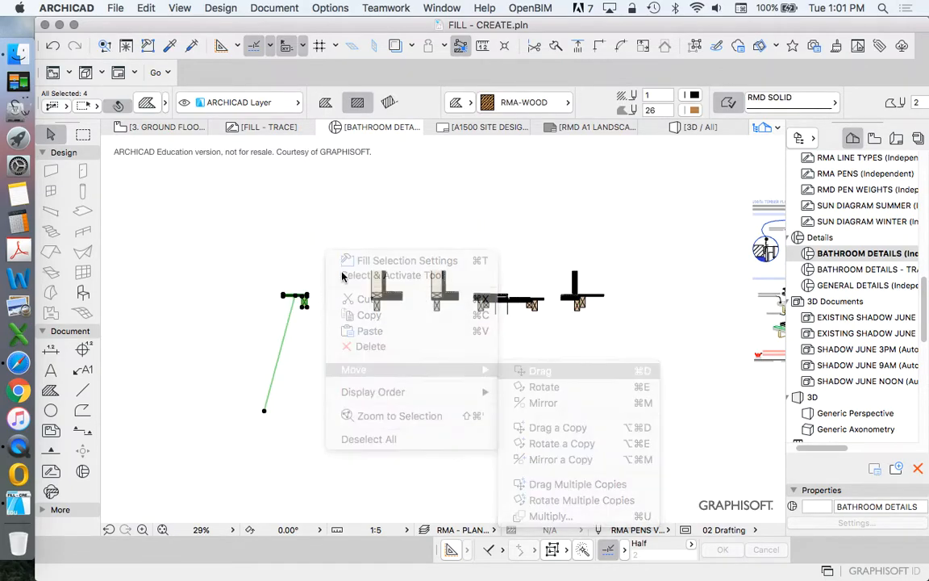
pyautogui.click(541, 370)
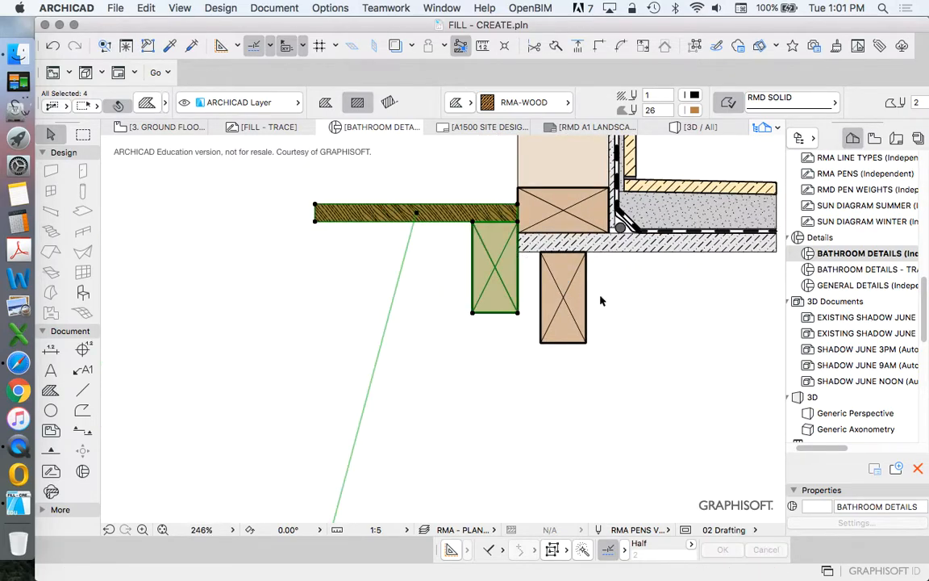
pyautogui.scroll(-3)
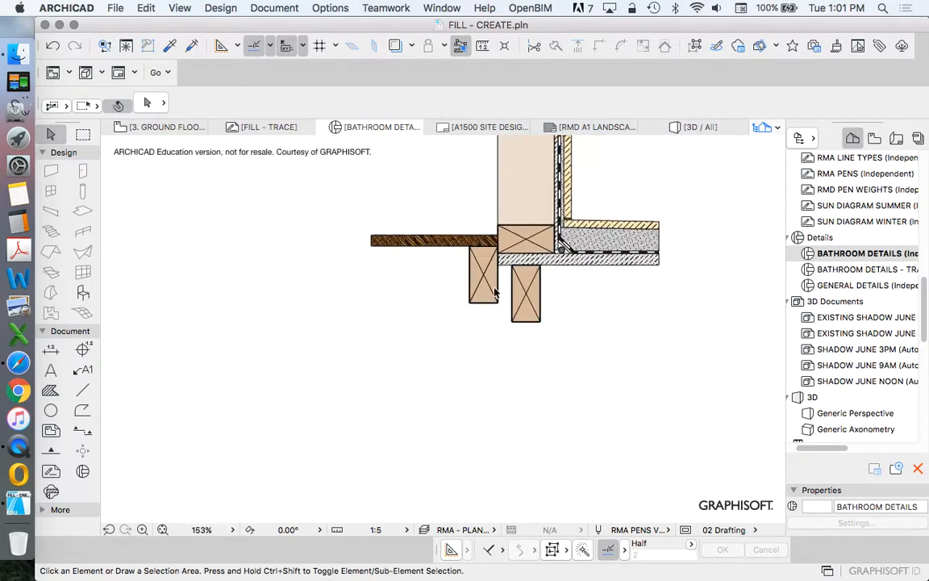
# - Reposition the floor joist in the copied junction detail
pyautogui.rightClick(475, 311)
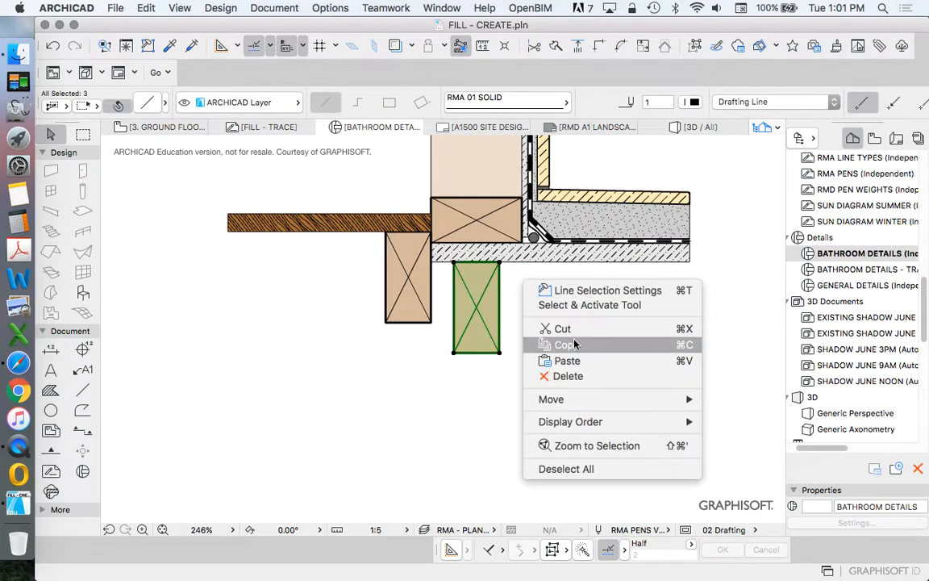
pyautogui.click(551, 399)
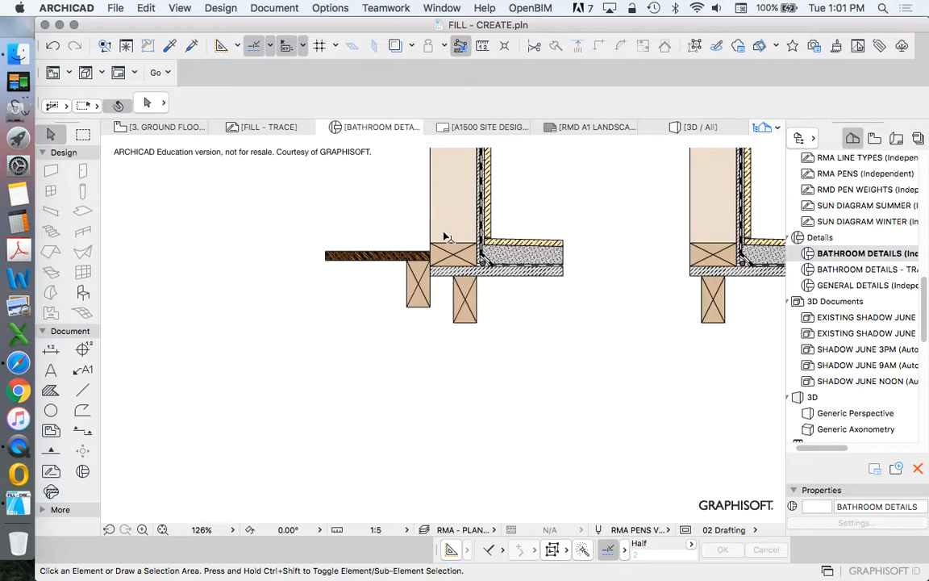
pyautogui.scroll(3)
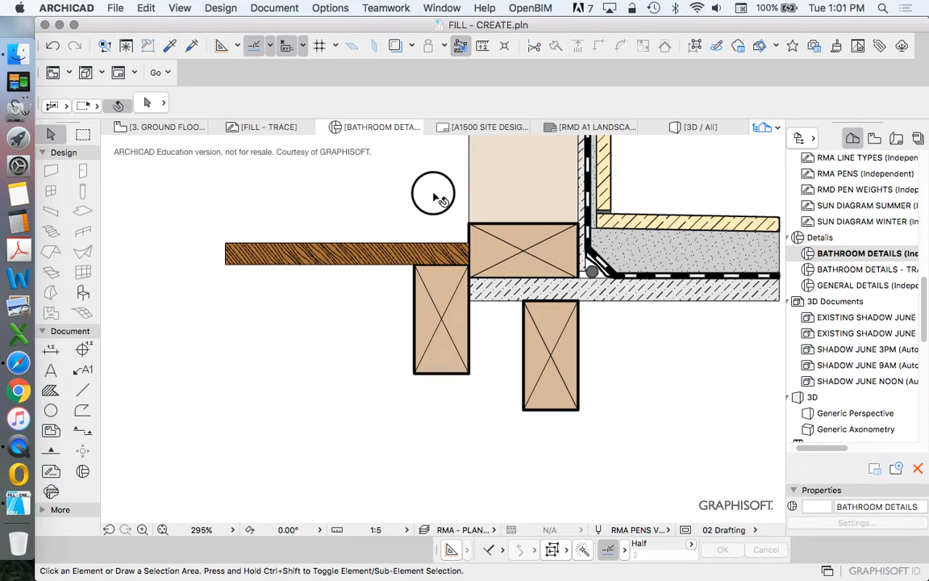
pyautogui.moveTo(517, 253)
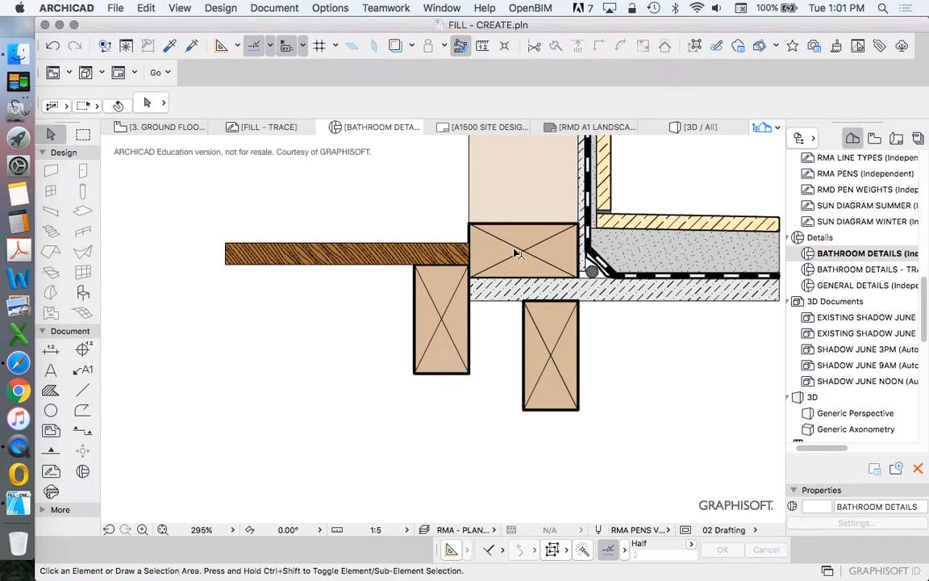
# - Raise the wall plate and slide the timber board beneath it
pyautogui.rightClick(516, 253)
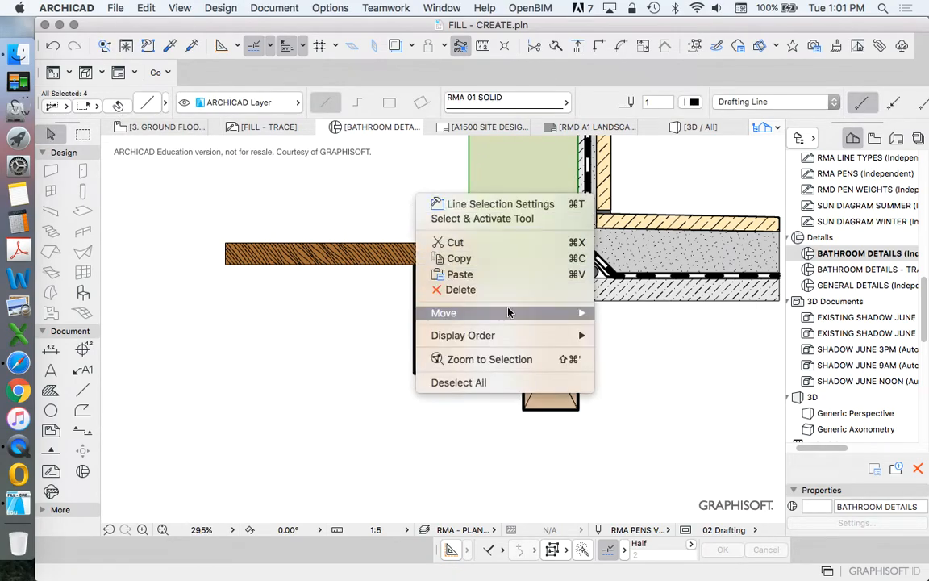
pyautogui.click(444, 313)
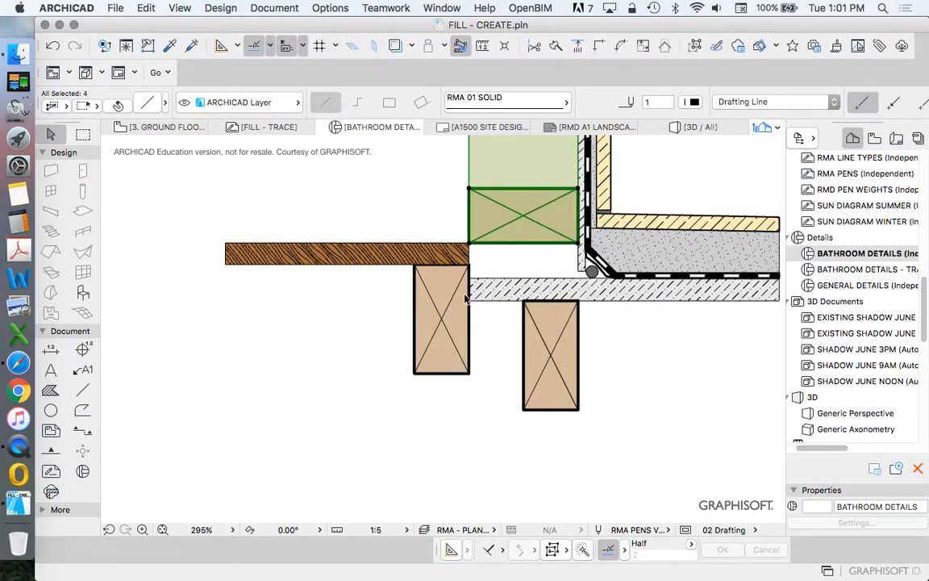
pyautogui.click(621, 291)
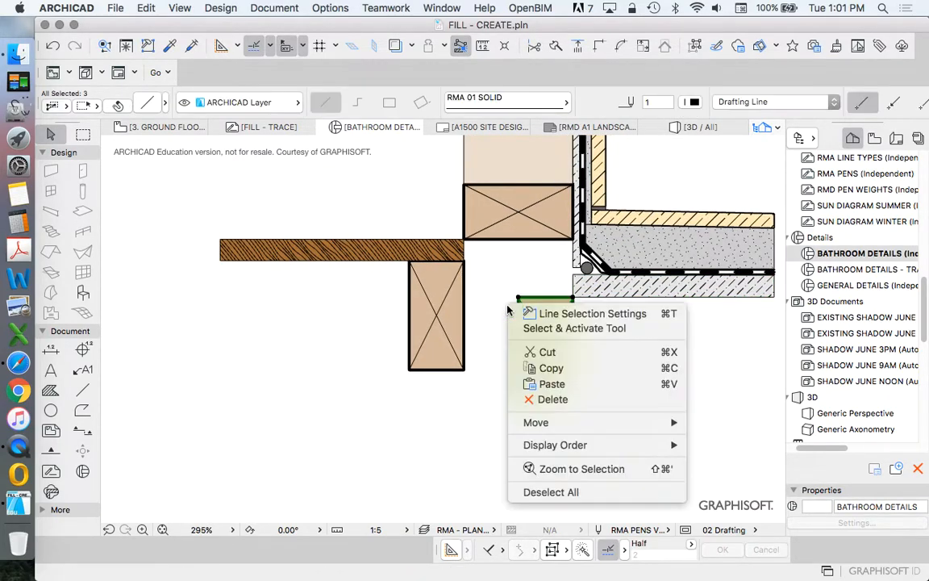
pyautogui.click(536, 422)
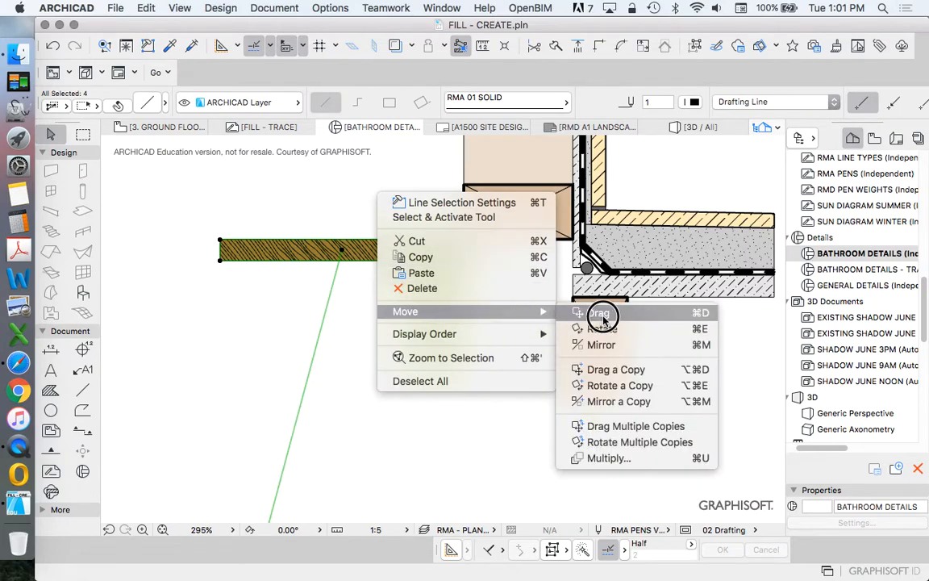
pyautogui.click(599, 313)
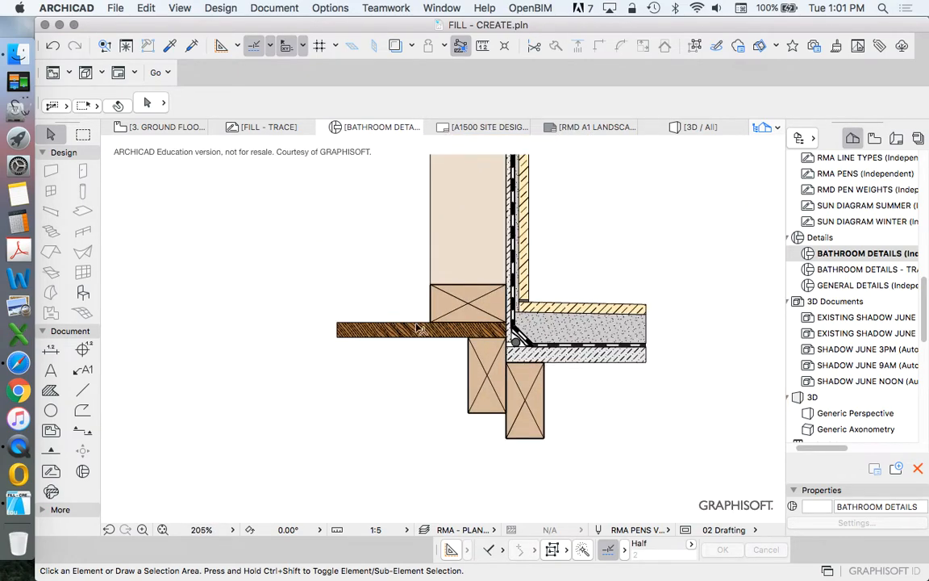
pyautogui.scroll(-3)
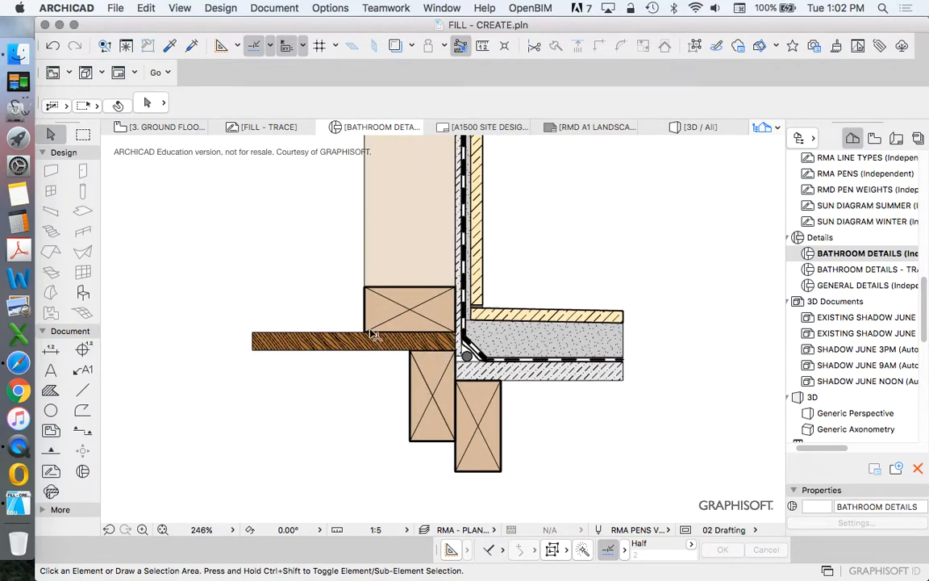
pyautogui.scroll(-3)
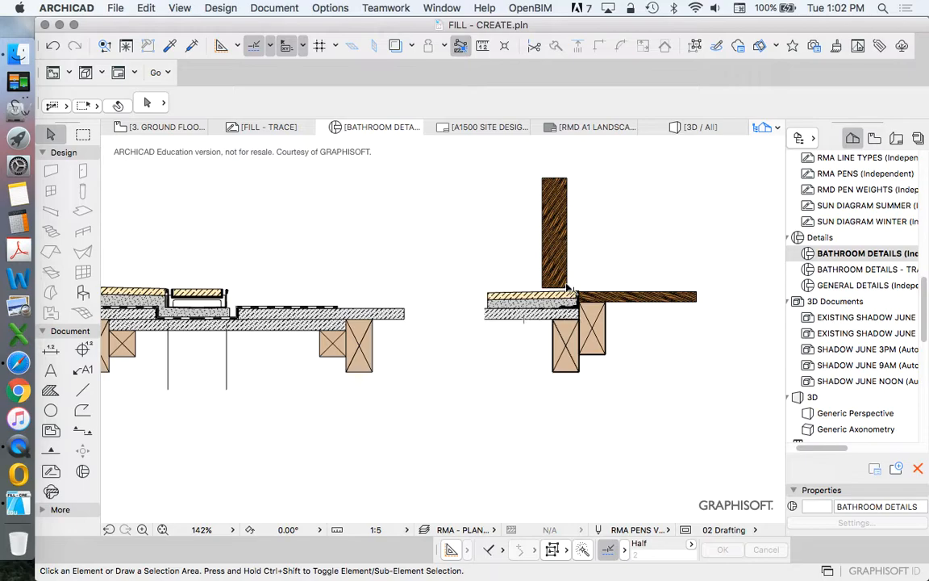
pyautogui.scroll(3)
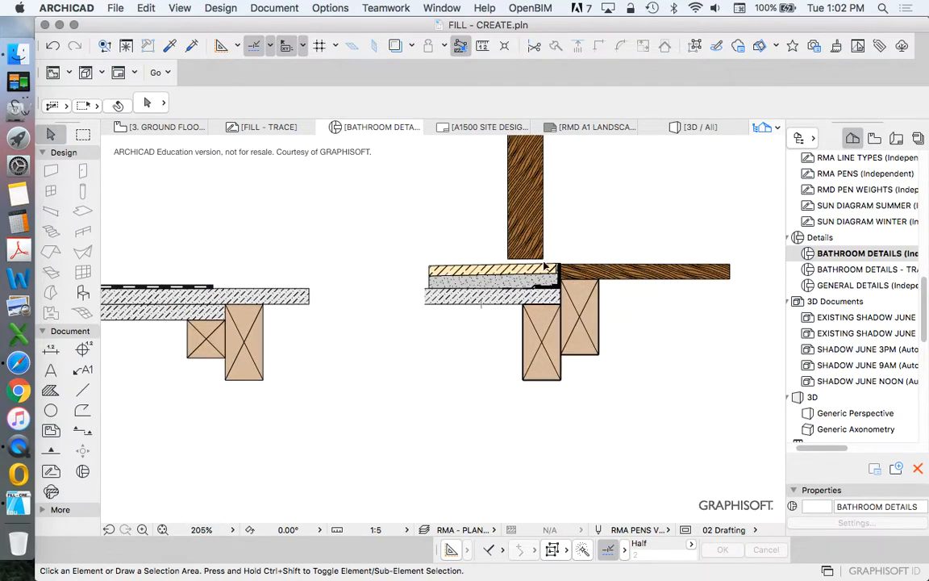
pyautogui.scroll(-3)
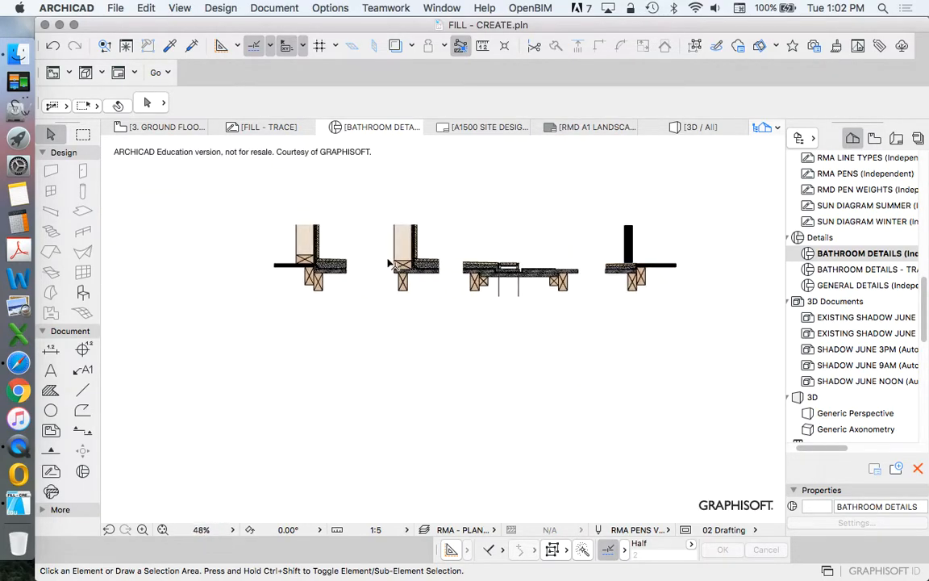